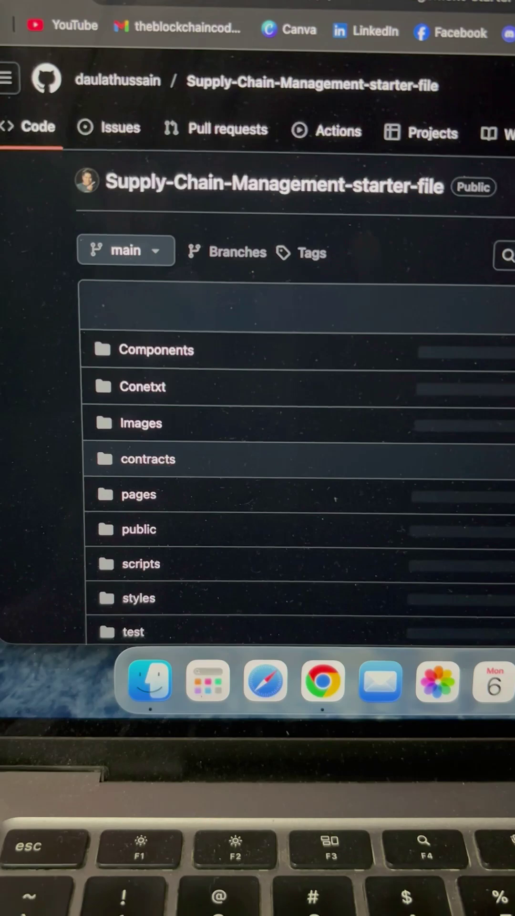
- Open package.json in the Supply-Chain-Management starter repo to view its Next.js, ethers and Hardhat dependencies
{"action": "scroll", "scroll_direction": "down", "scroll_amount": 3}
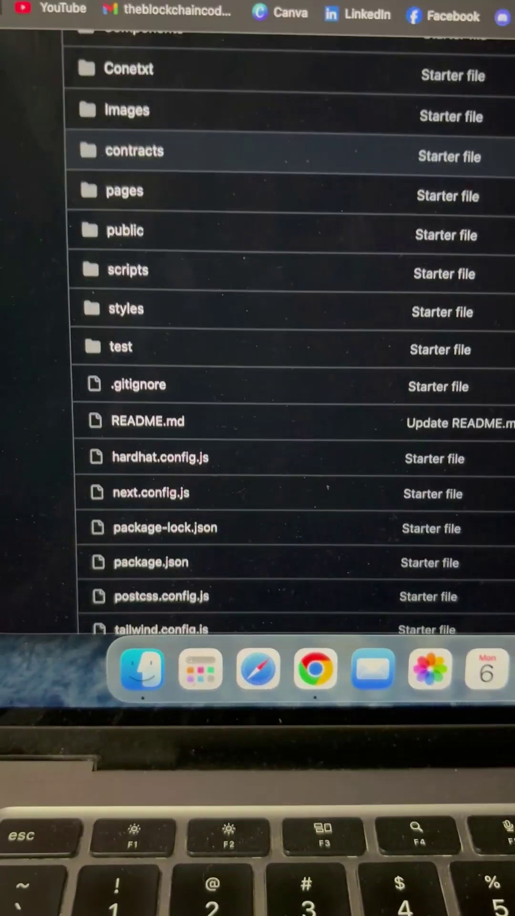
{"action": "left_click", "coordinate": [147, 421]}
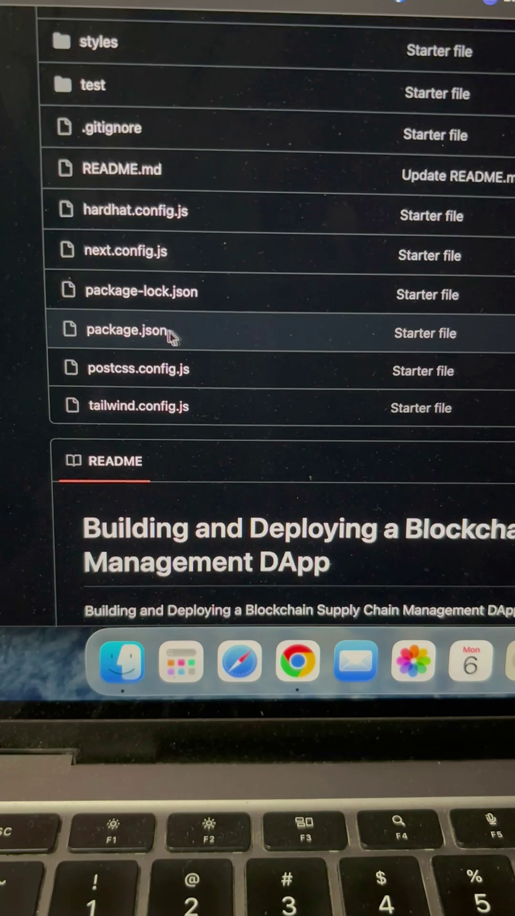
{"action": "left_click", "coordinate": [124, 330]}
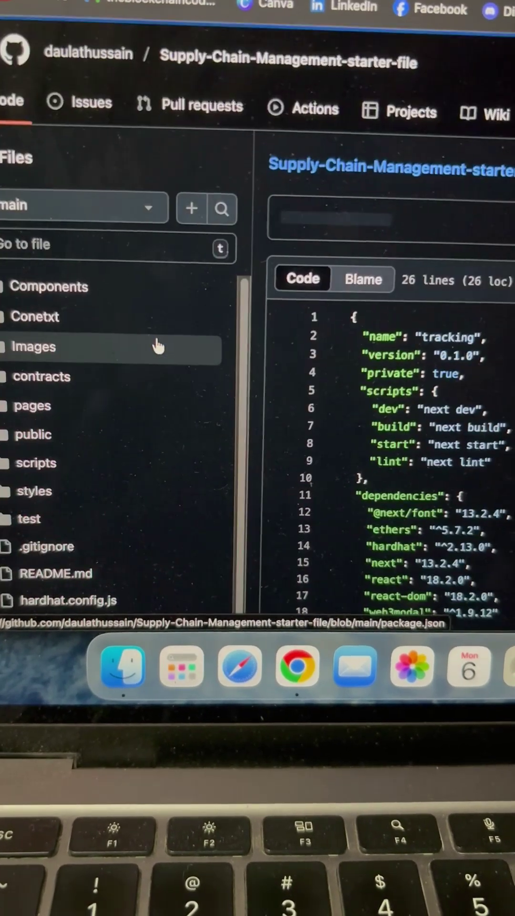
{"action": "scroll", "scroll_direction": "down", "scroll_amount": 3}
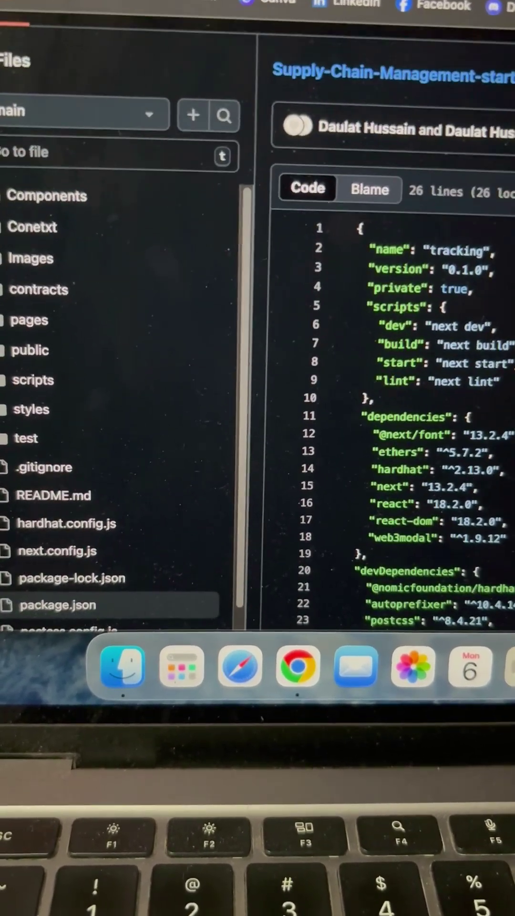